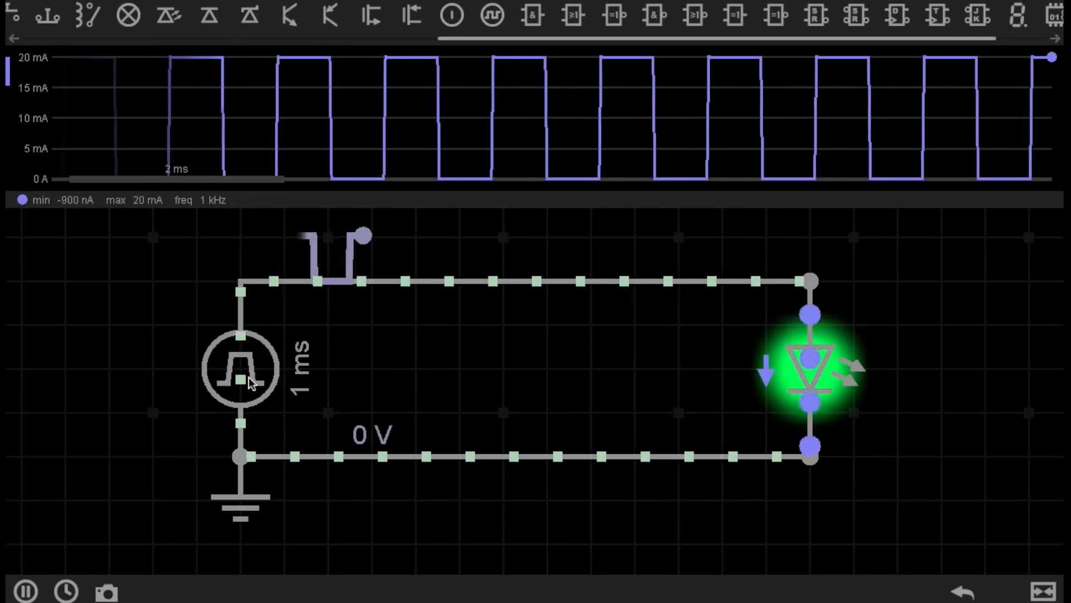
Step: Pause the simulation and select the pulse source driving the LED for editing
click(241, 367)
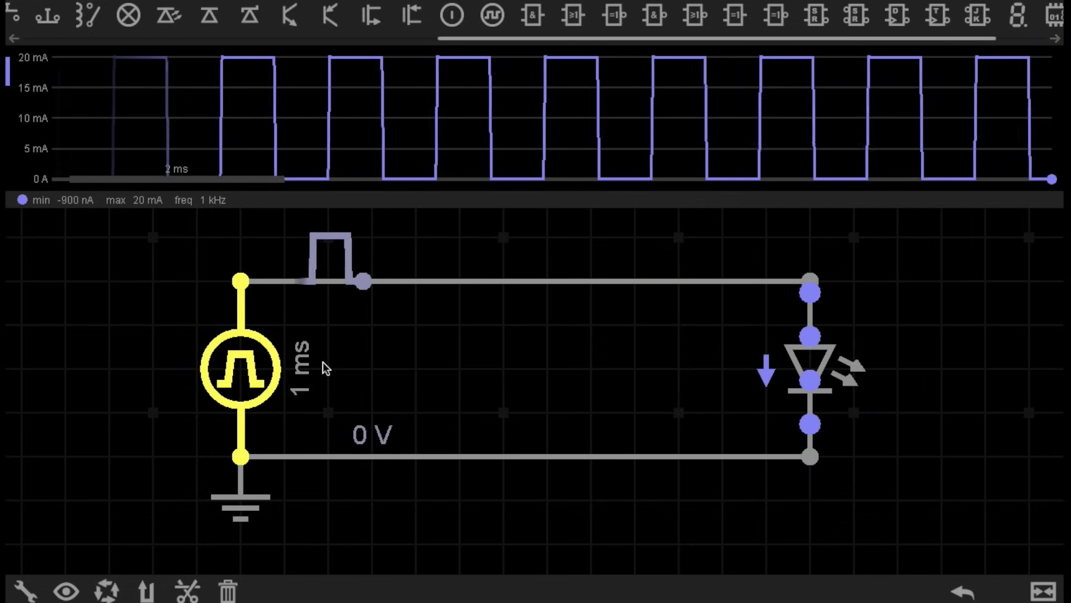
click(241, 367)
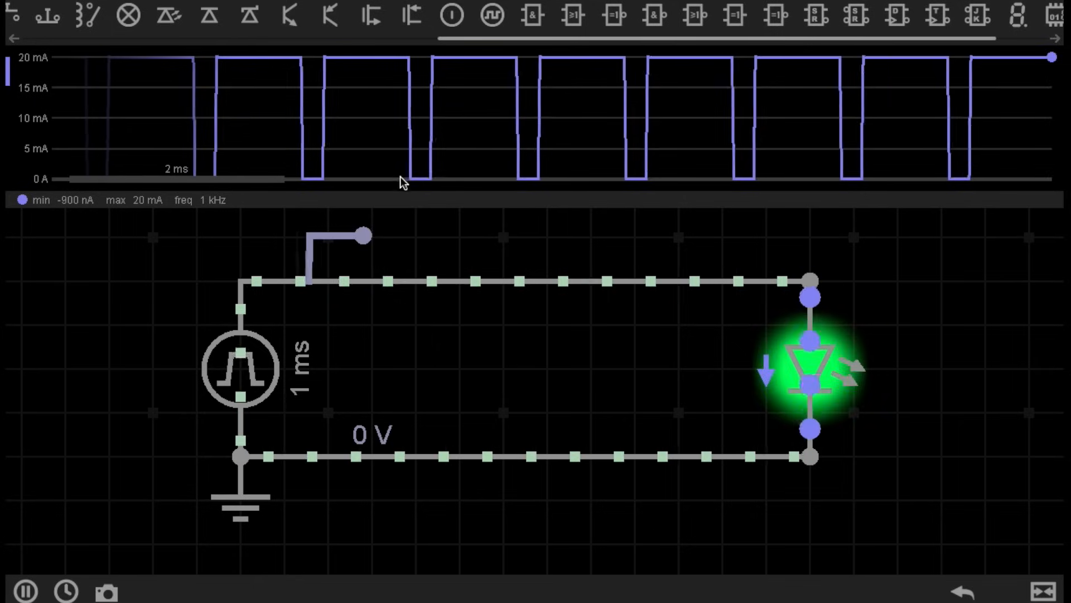
Step: Set the pulse source to a small duty cycle and rerun to show narrow current pulses
click(240, 367)
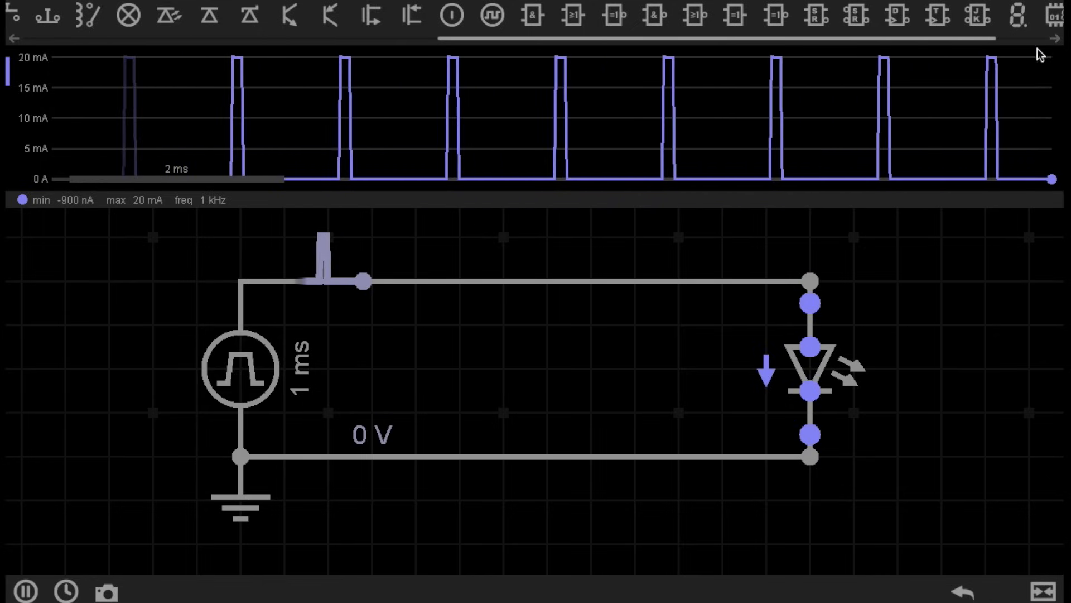
click(241, 367)
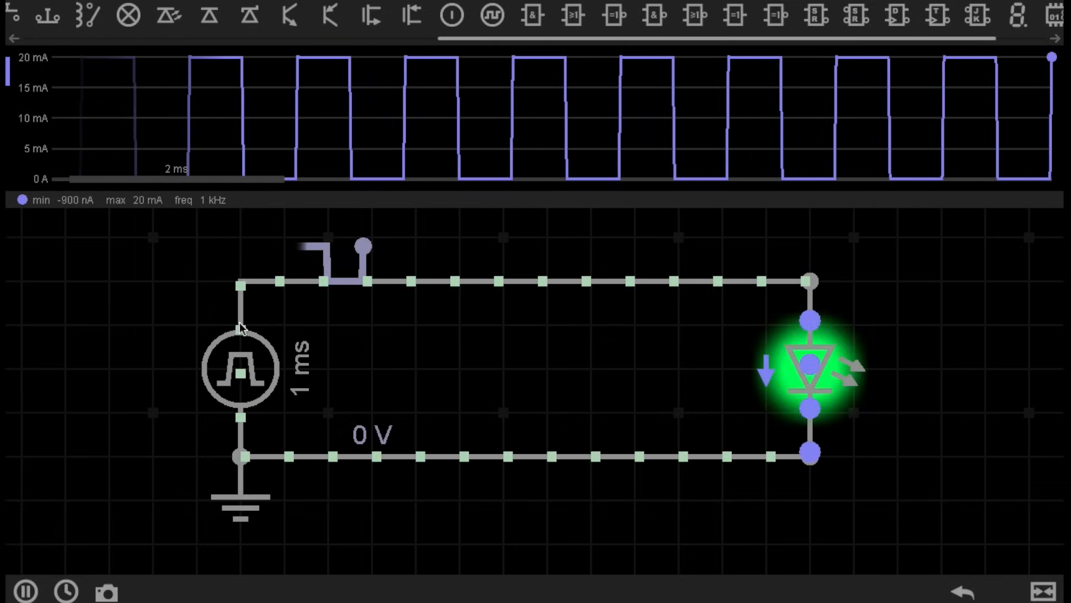
Step: Select the pulse source to restore 50% duty cycle and set a 2 ms period (~500 Hz)
click(241, 367)
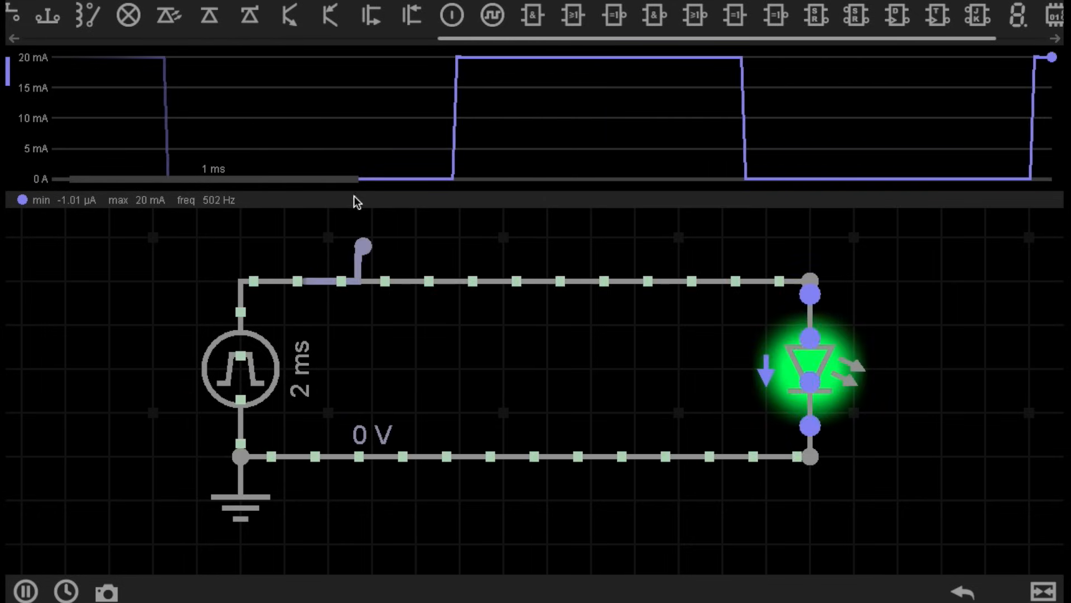
mouse_move(808, 218)
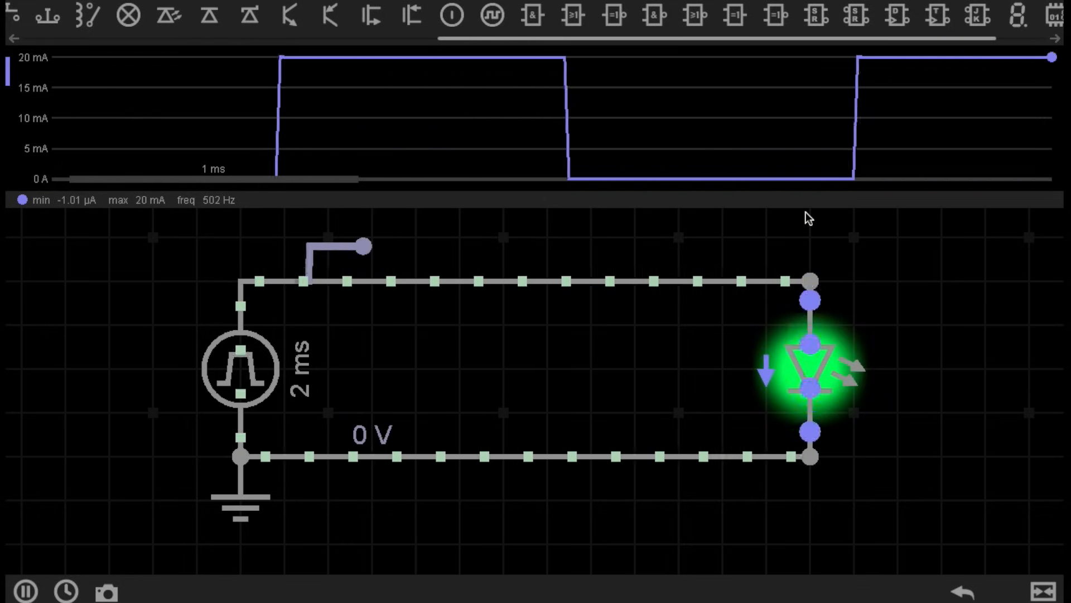